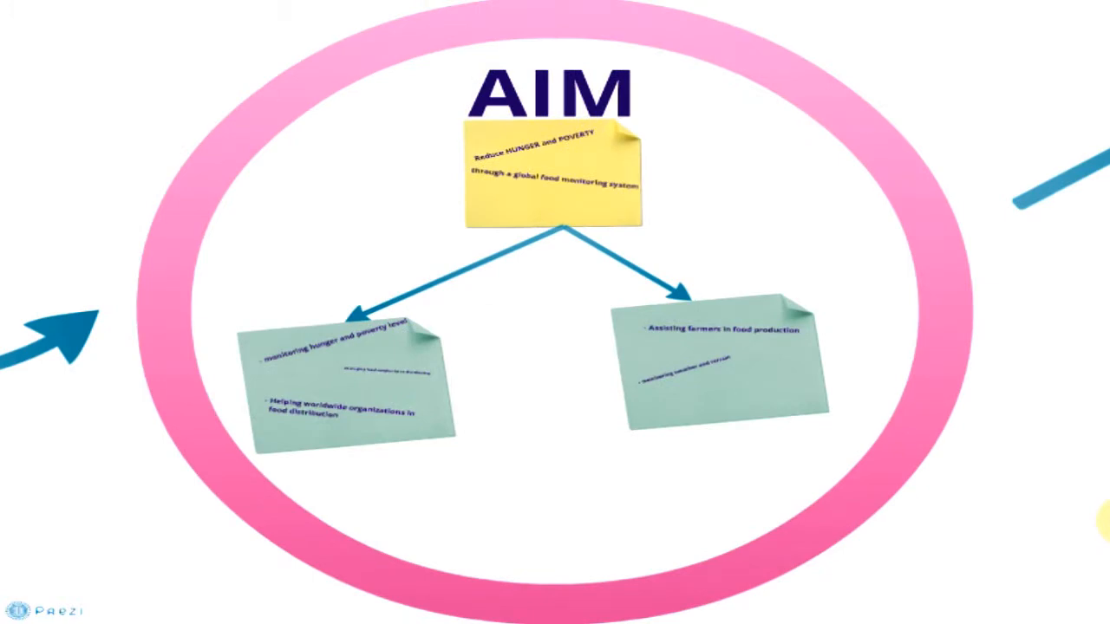
- Advance the presentation from the AIM slide to the Microsoft Technology frame
left_click(551, 174)
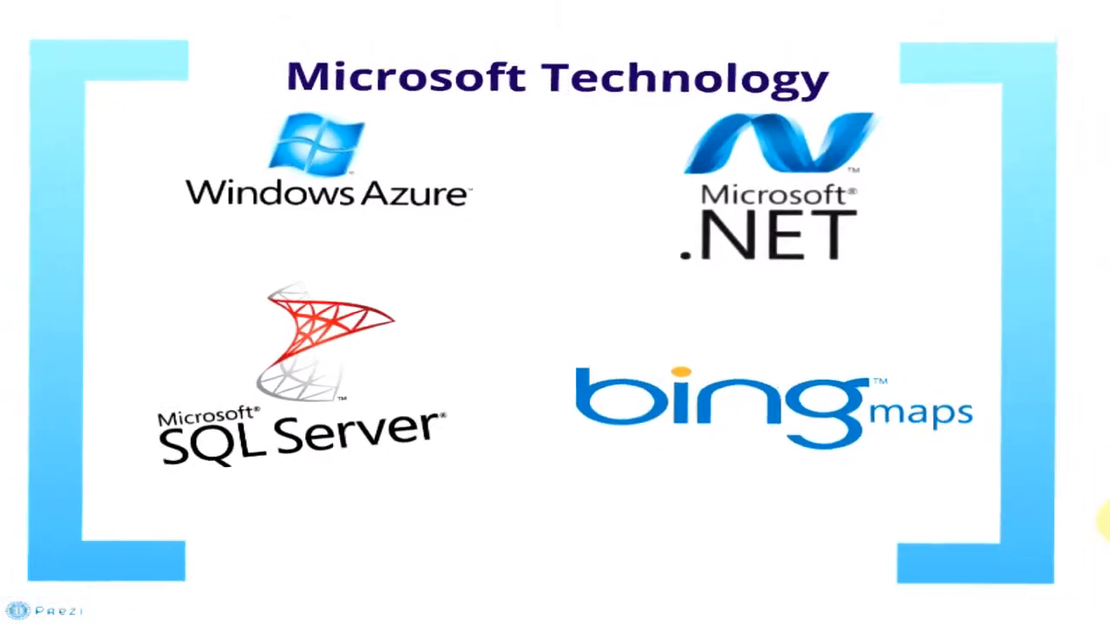
- Advance from the Microsoft Technology frame to the Homepage slide
left_click(1068, 591)
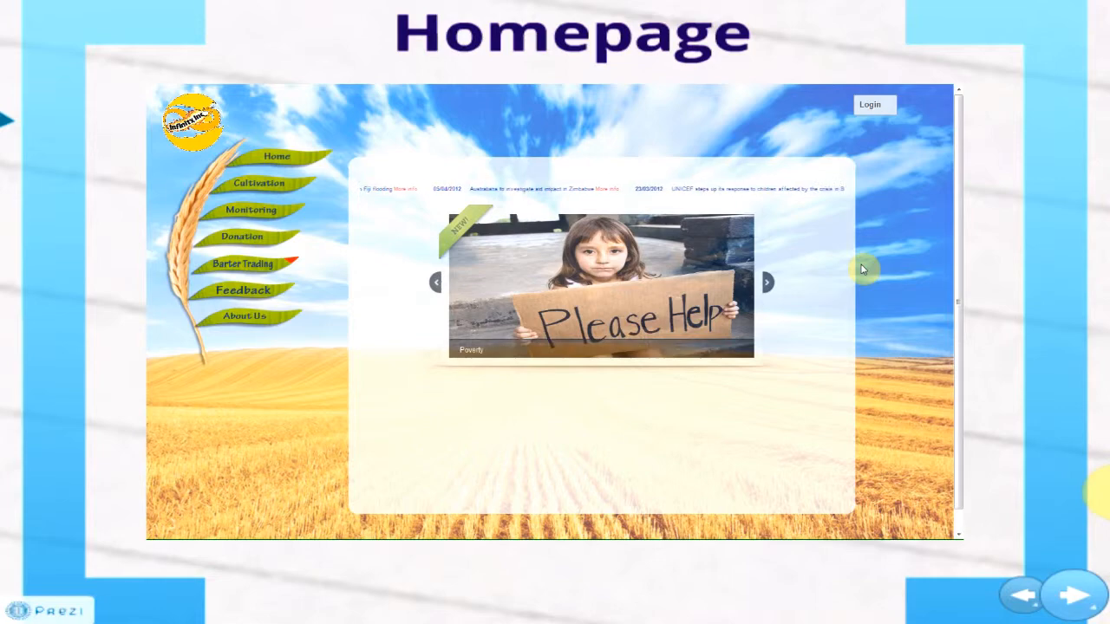
- Advance from the Homepage slide to the Cultivation Recommendation slide
left_click(766, 281)
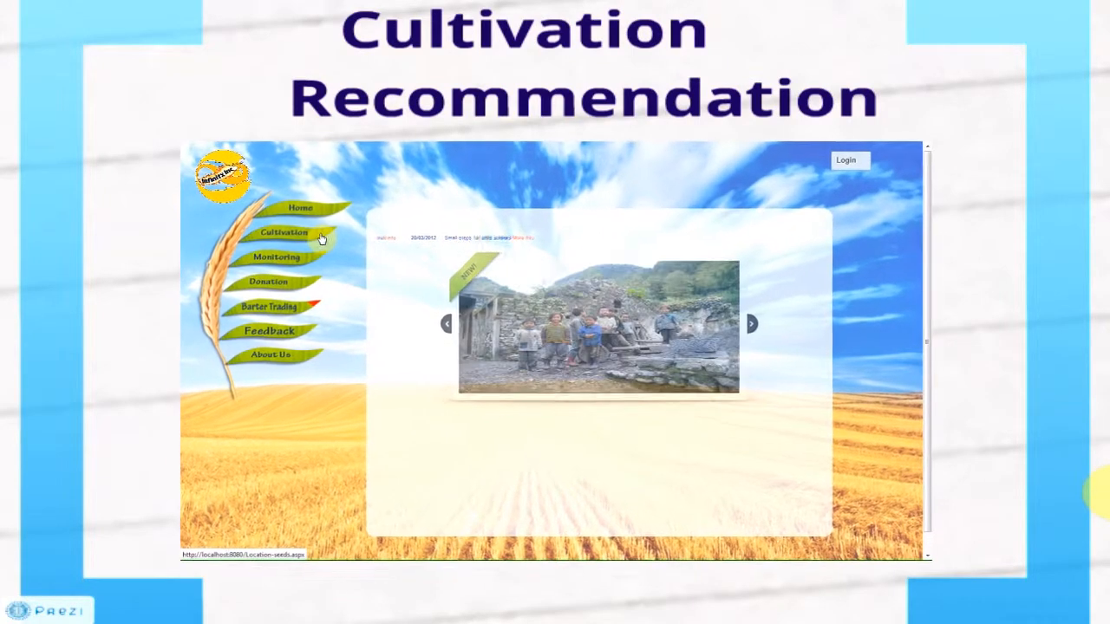
- Get the recommended Rice-growing area near Gungahlin, Canberra on the live cultivation page
left_click(291, 232)
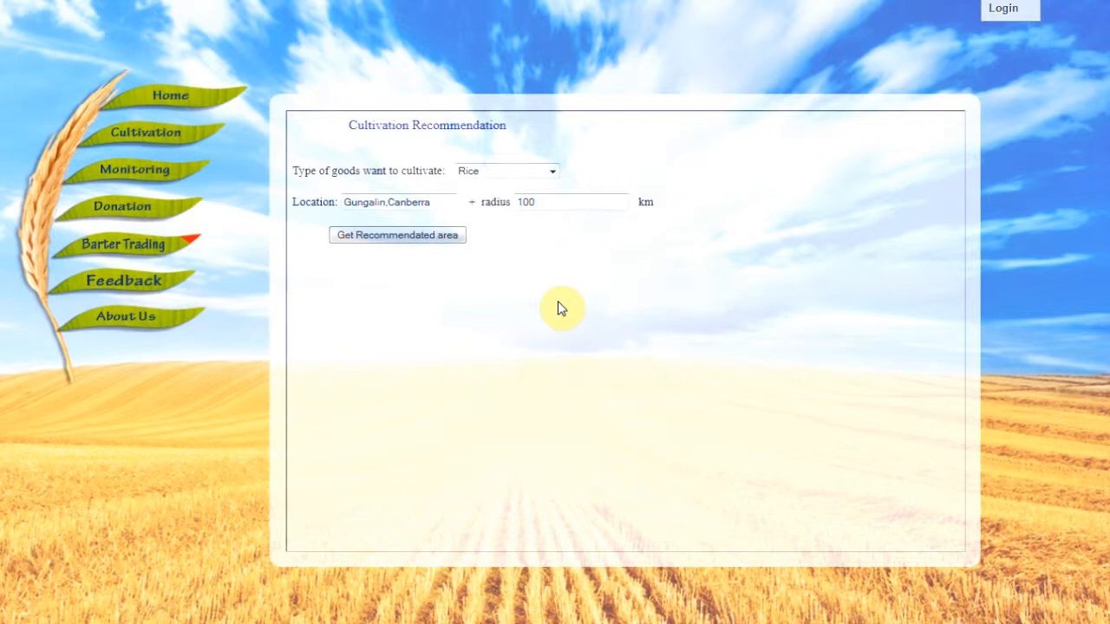
left_click(395, 235)
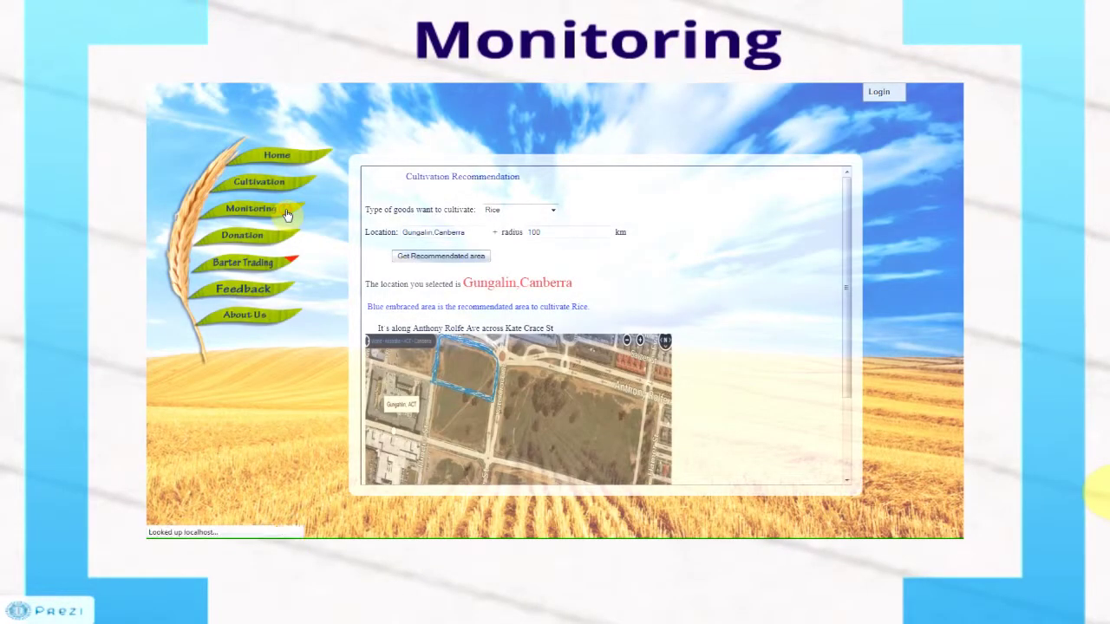
- Show map results for Flood disasters in China on the live monitoring page
left_click(260, 208)
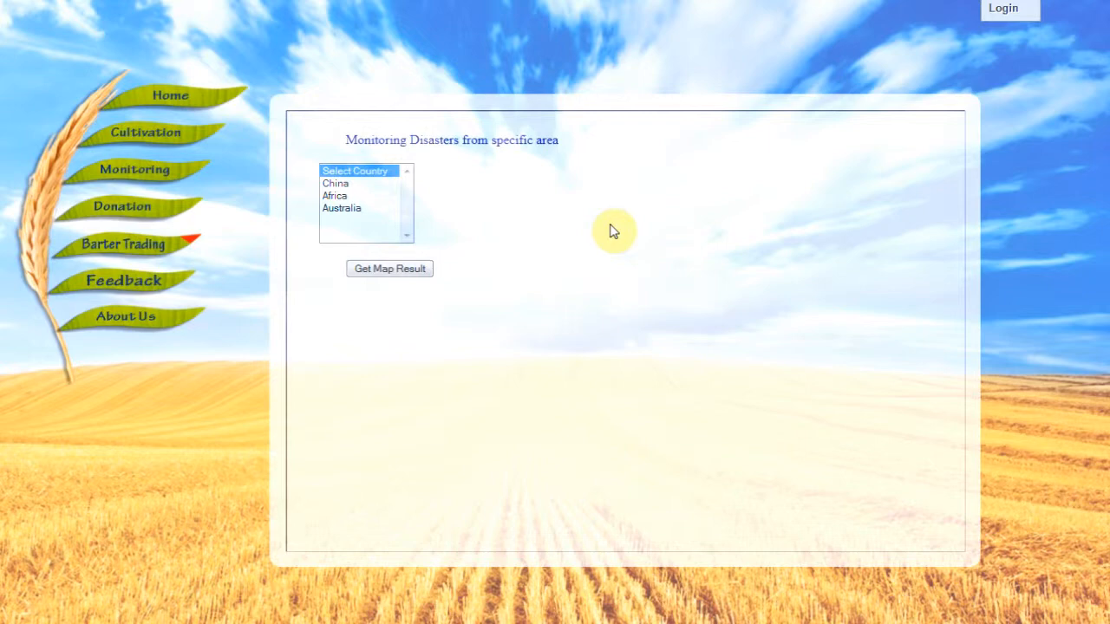
mouse_move(355, 194)
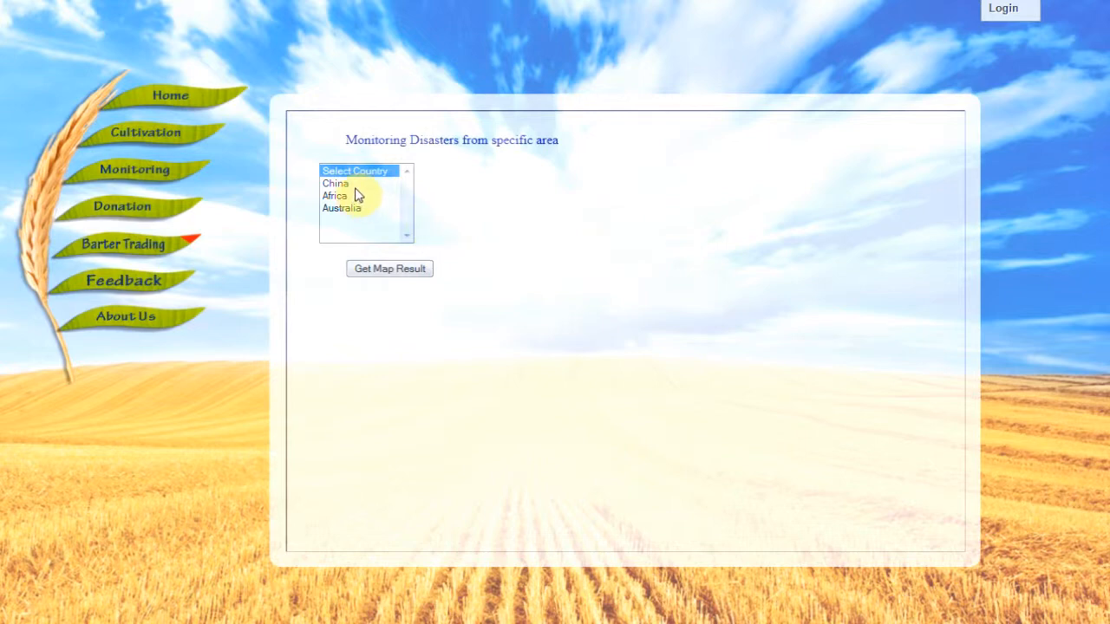
left_click(326, 184)
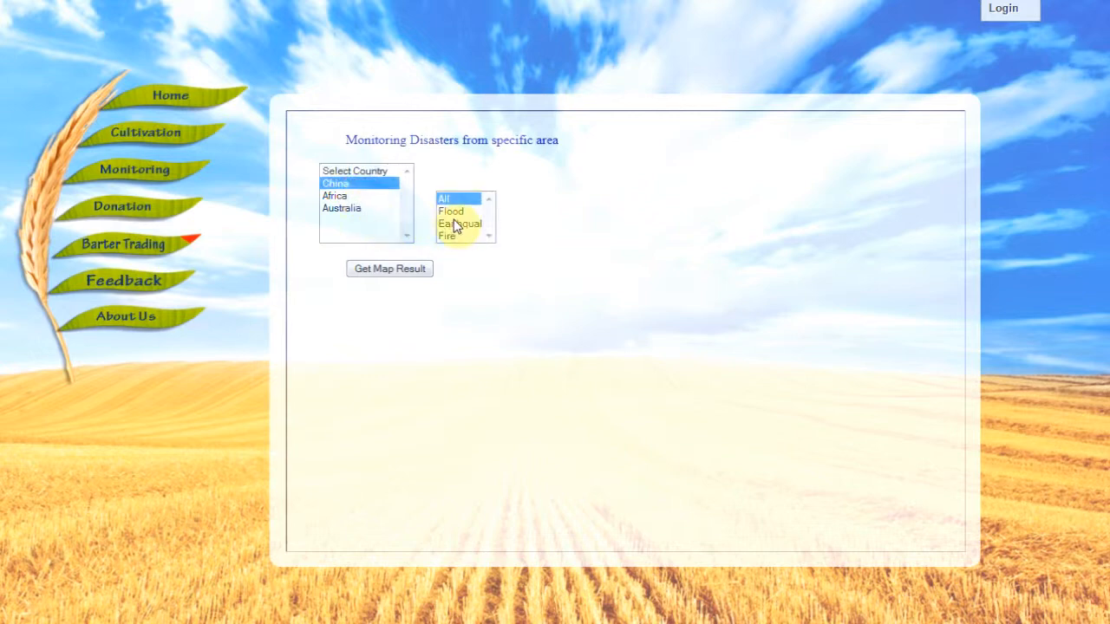
left_click(458, 211)
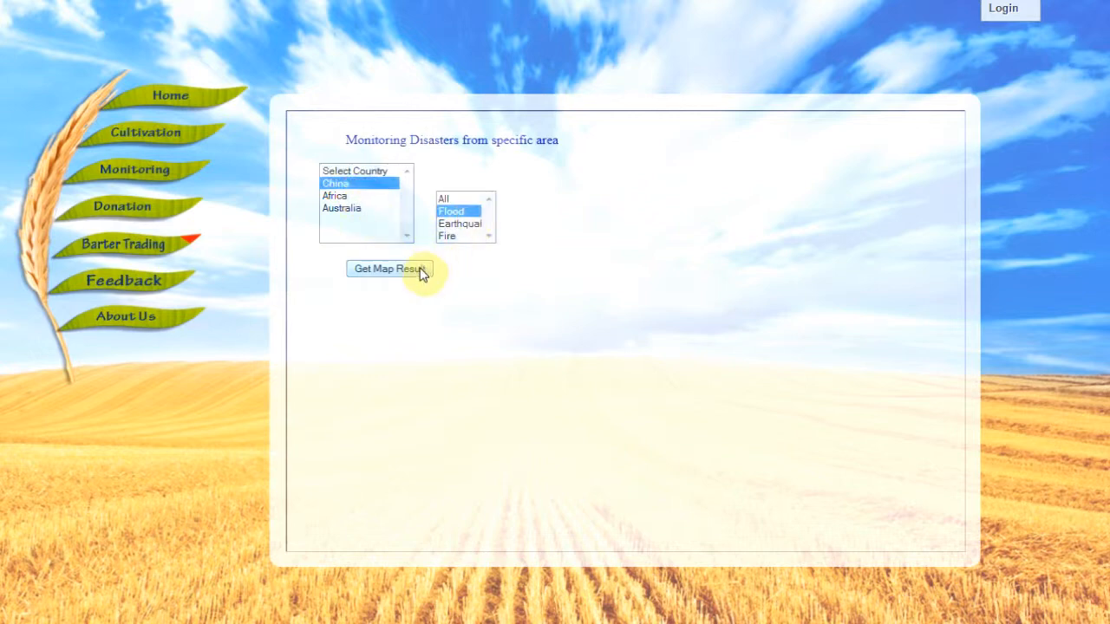
left_click(387, 267)
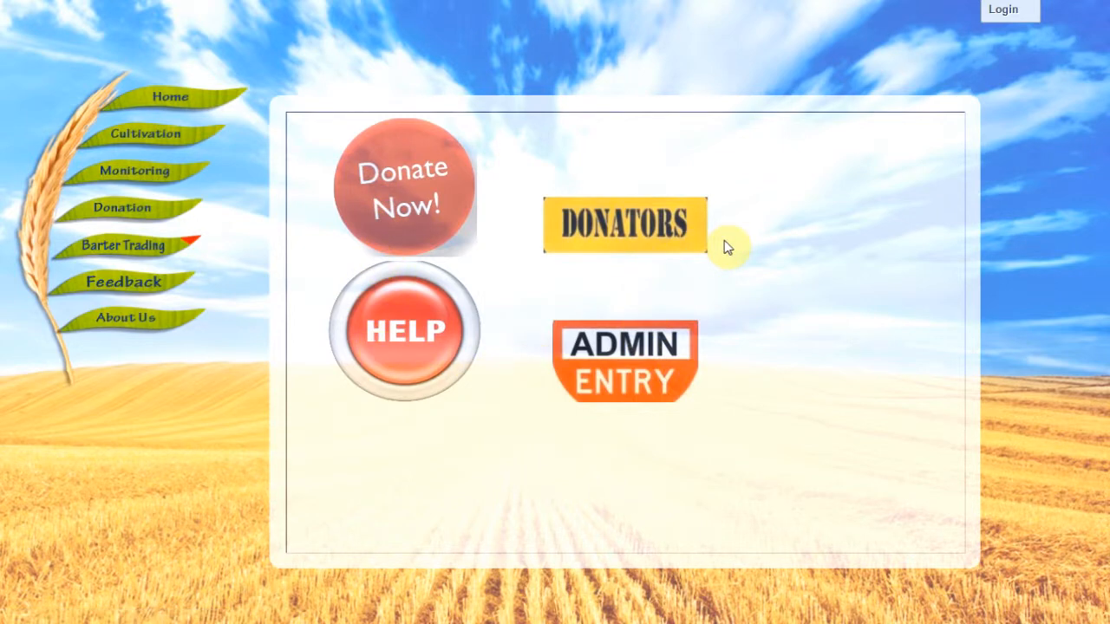
mouse_move(395, 177)
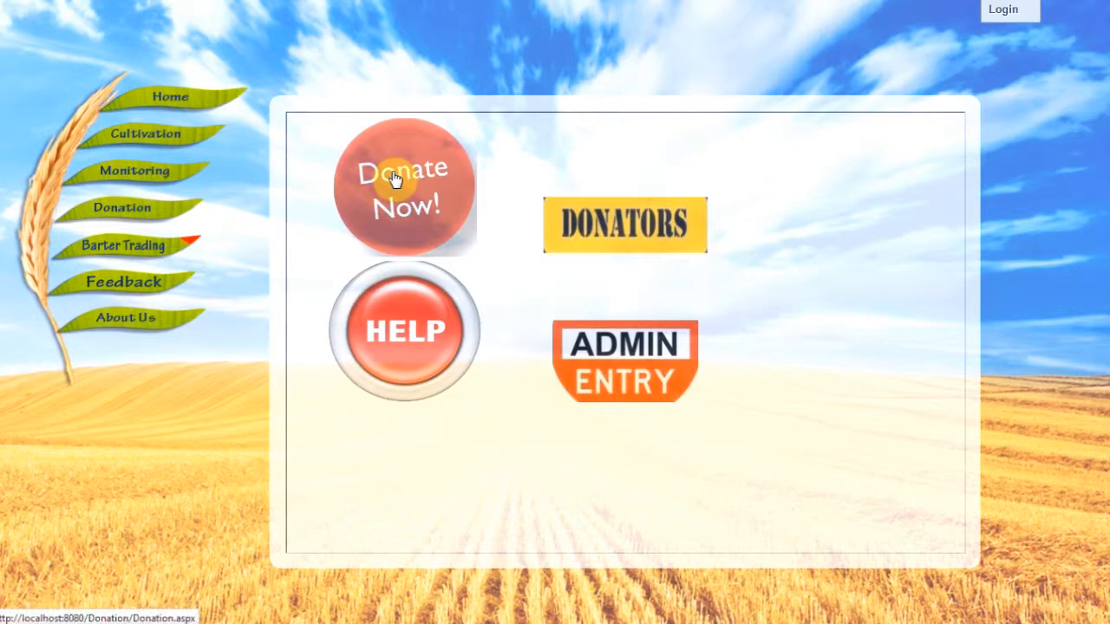
- In the Donation Area, switch the donation type from Money to Goods for a 5000 kg Rice donation
left_click(402, 182)
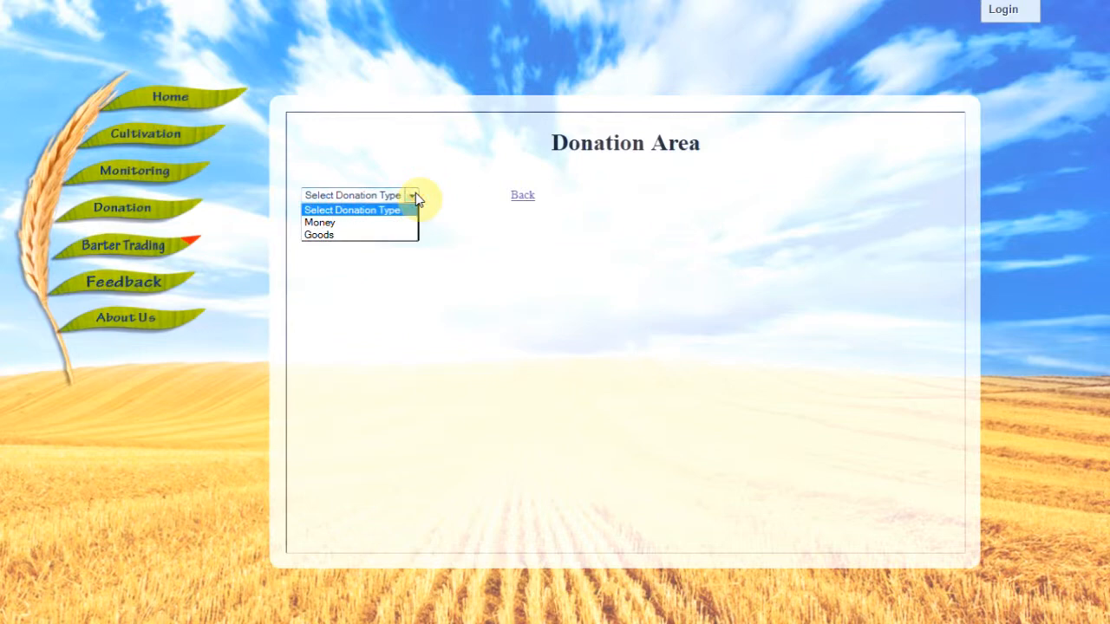
mouse_move(411, 215)
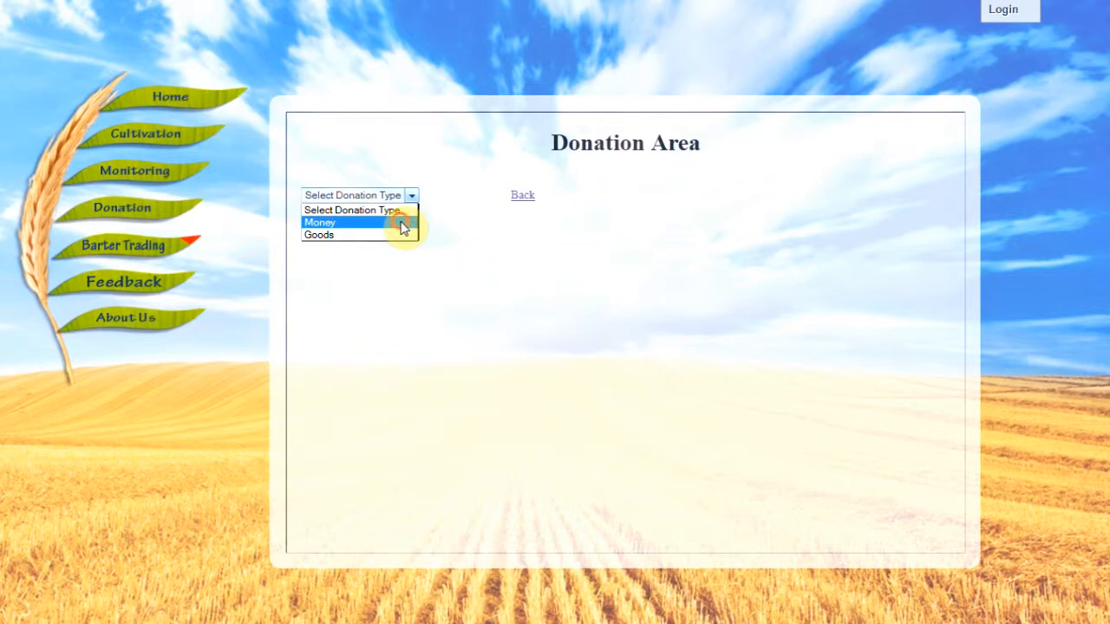
left_click(319, 222)
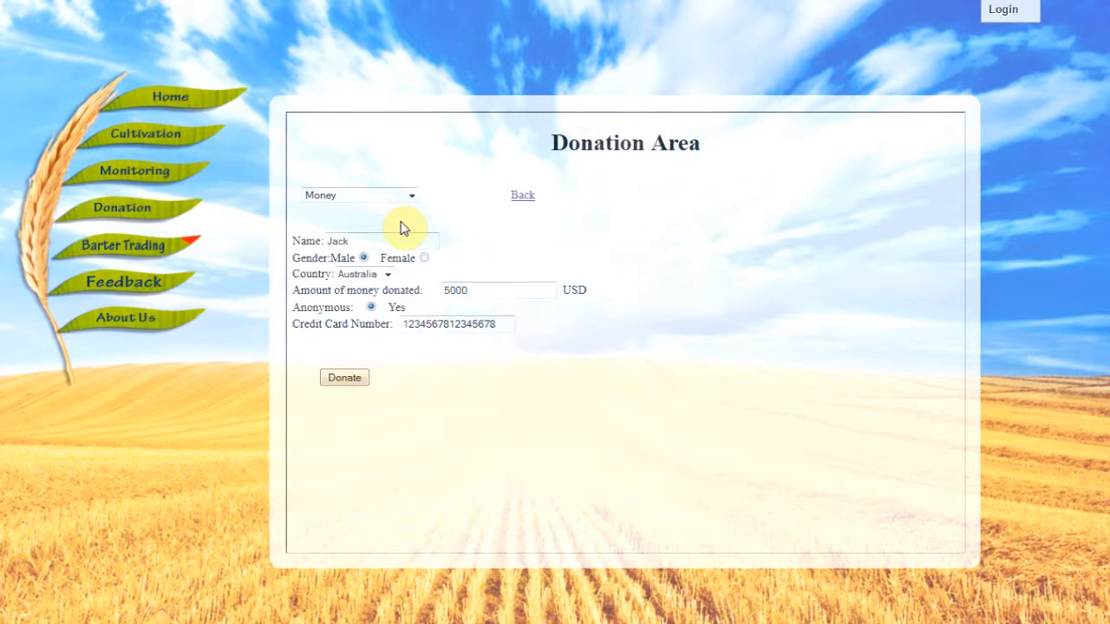
mouse_move(412, 201)
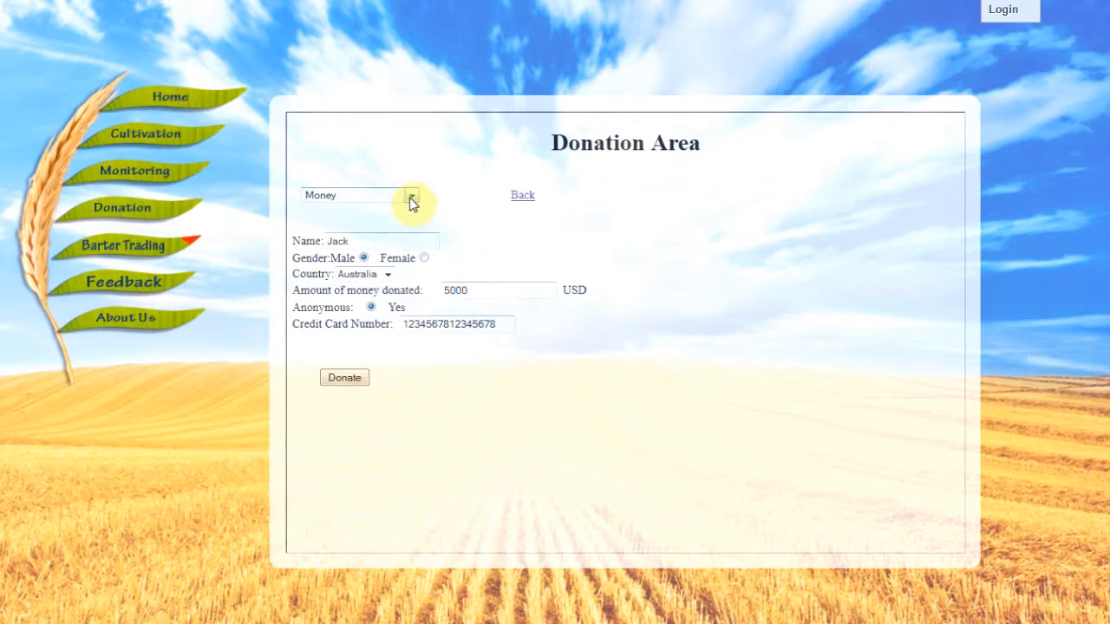
left_click(409, 194)
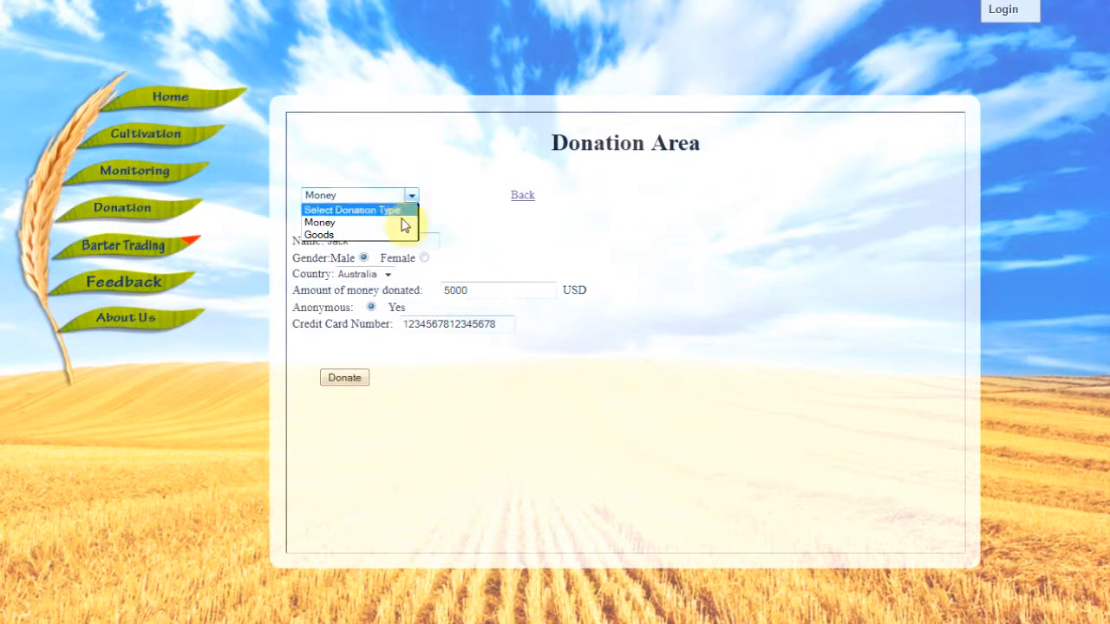
left_click(319, 236)
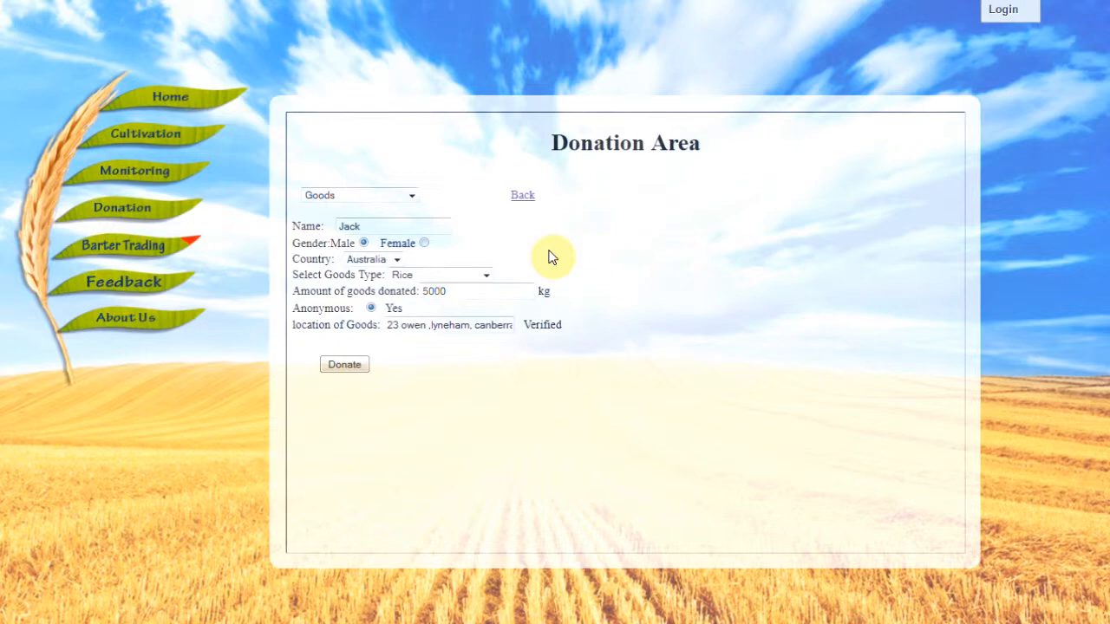
mouse_move(475, 230)
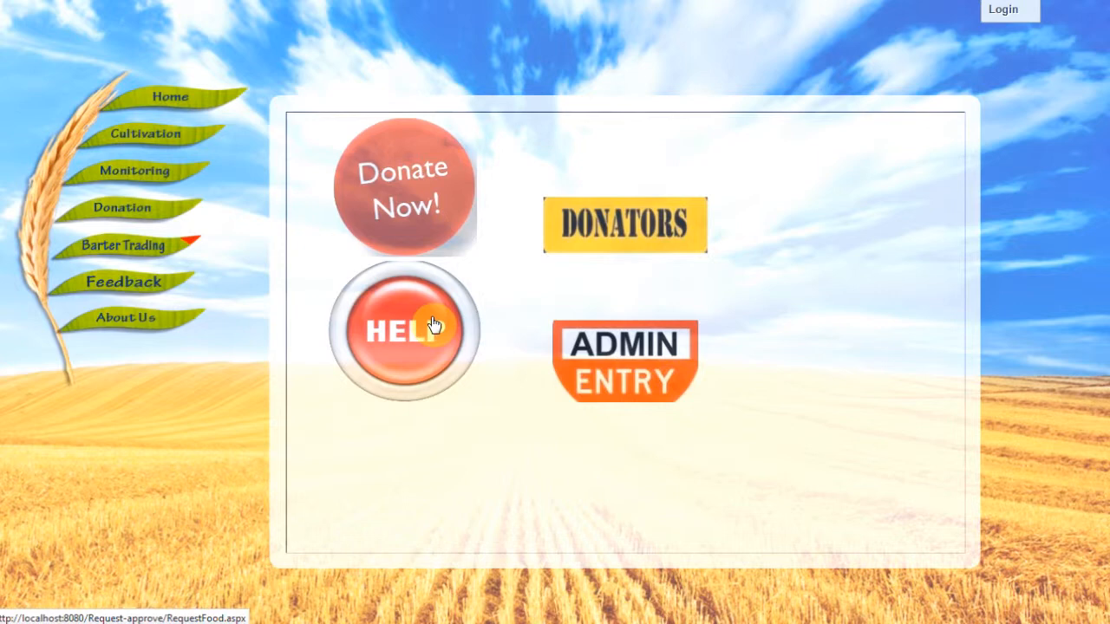
left_click(405, 333)
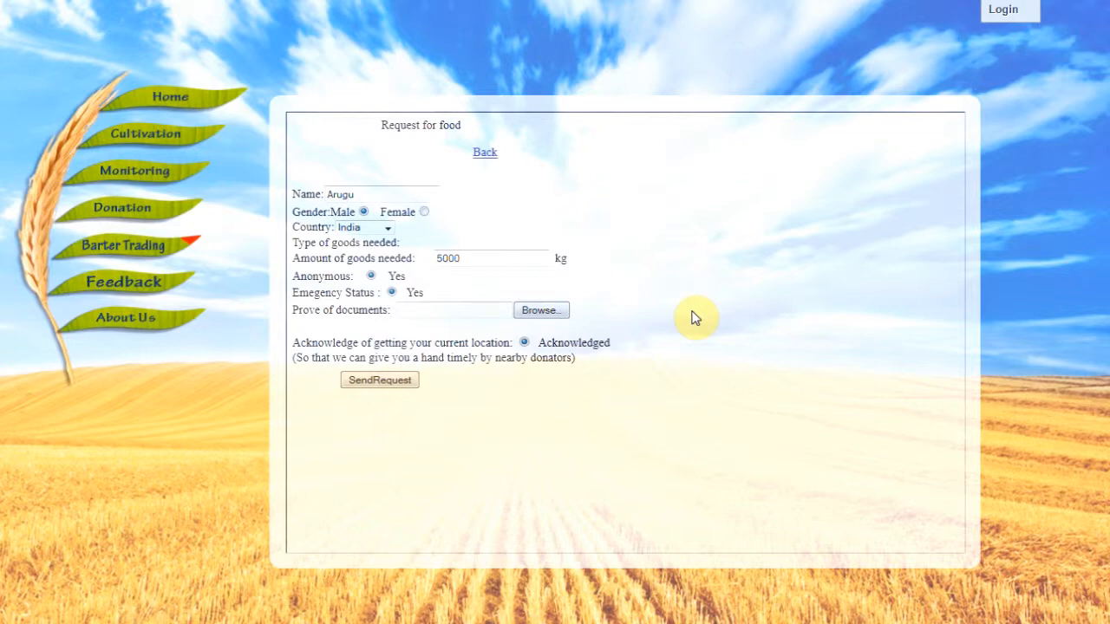
mouse_move(314, 338)
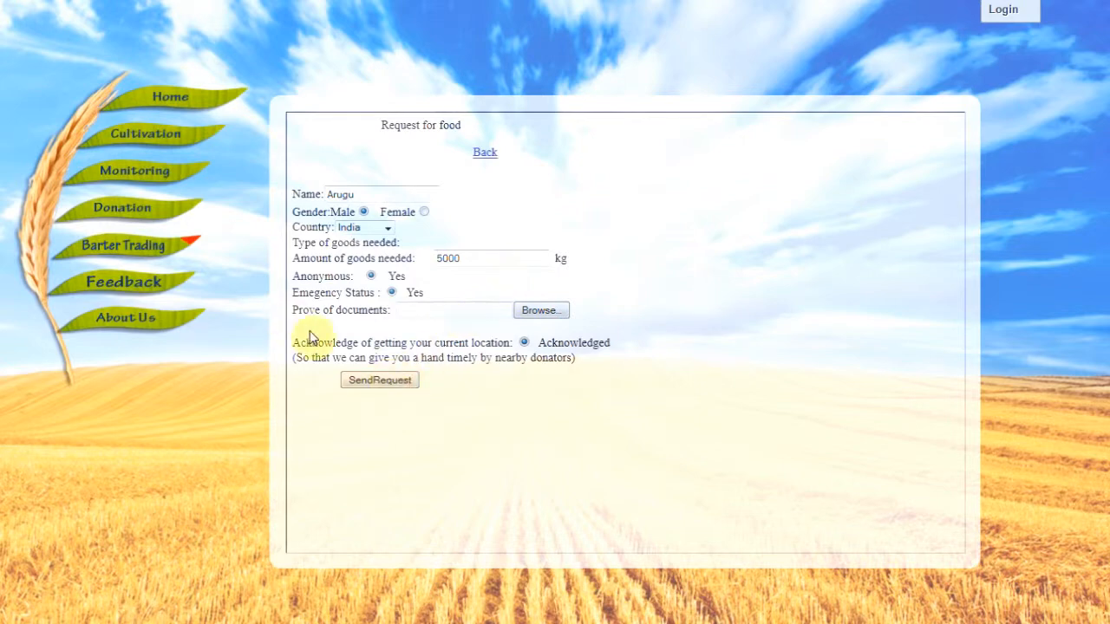
left_click(121, 208)
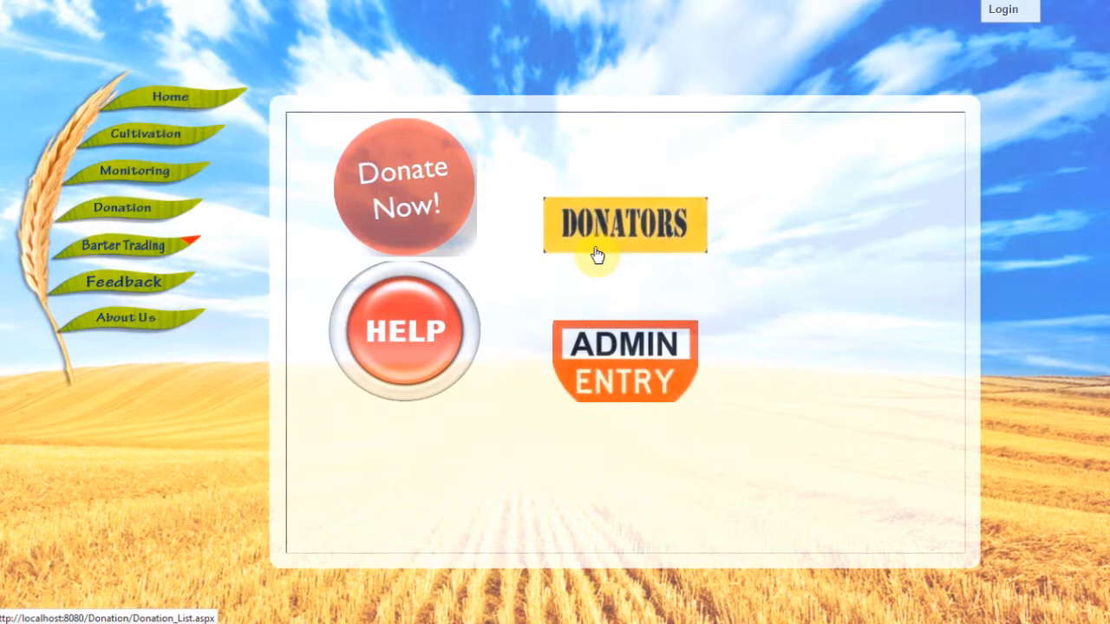
- Reach the Request List / Approve List page from the Donators option
left_click(625, 224)
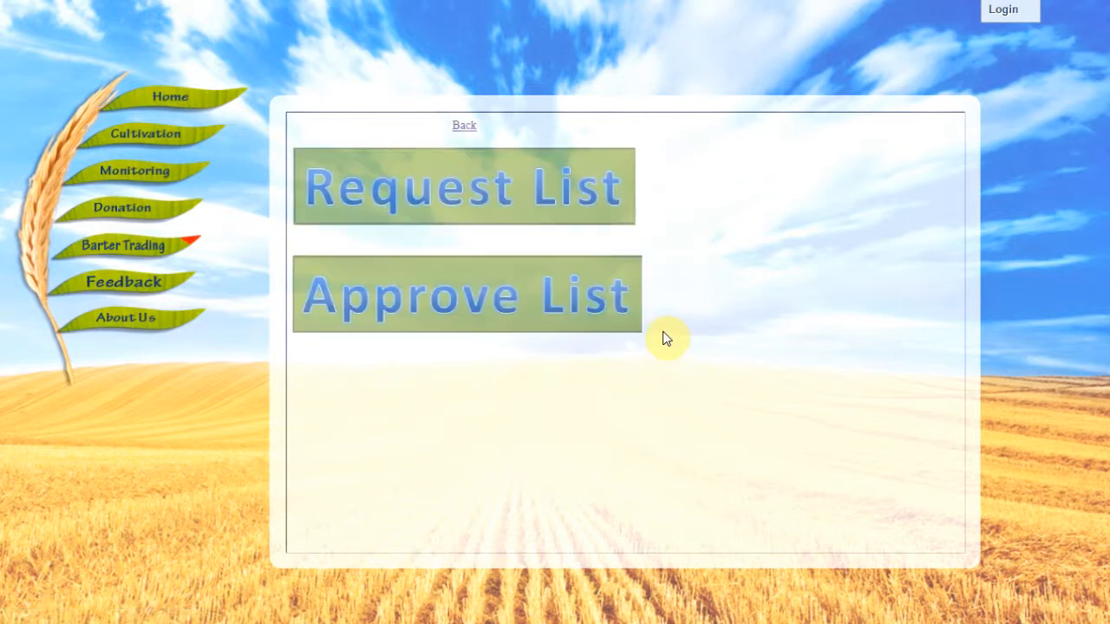
- Retrieve Balee's urgent 5000 kg request from the Approve List and map its recommended donors
left_click(466, 293)
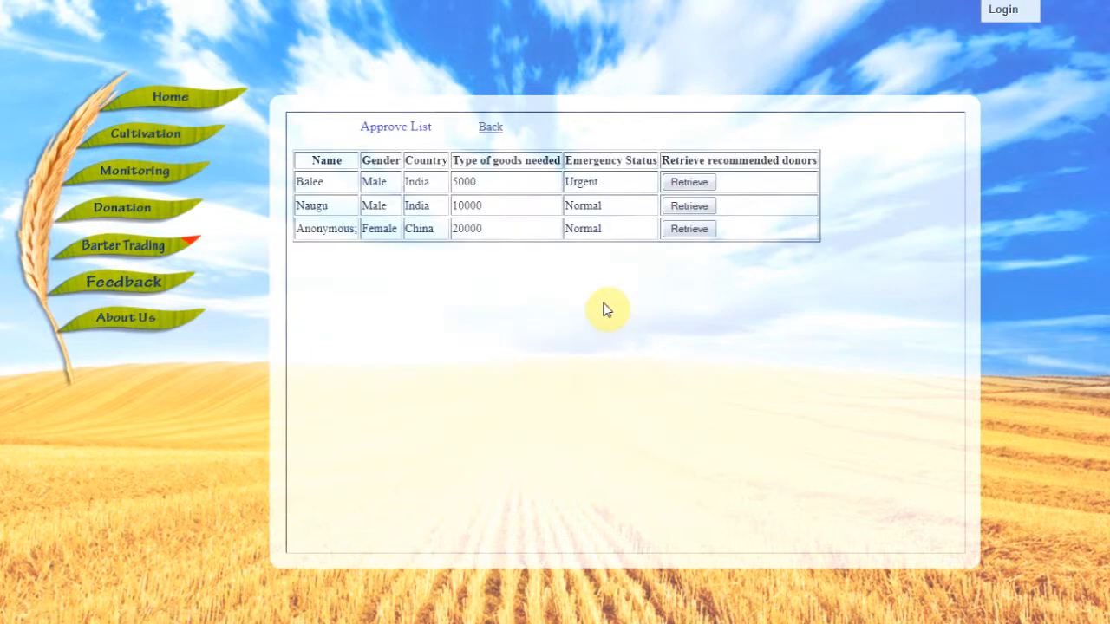
mouse_move(737, 191)
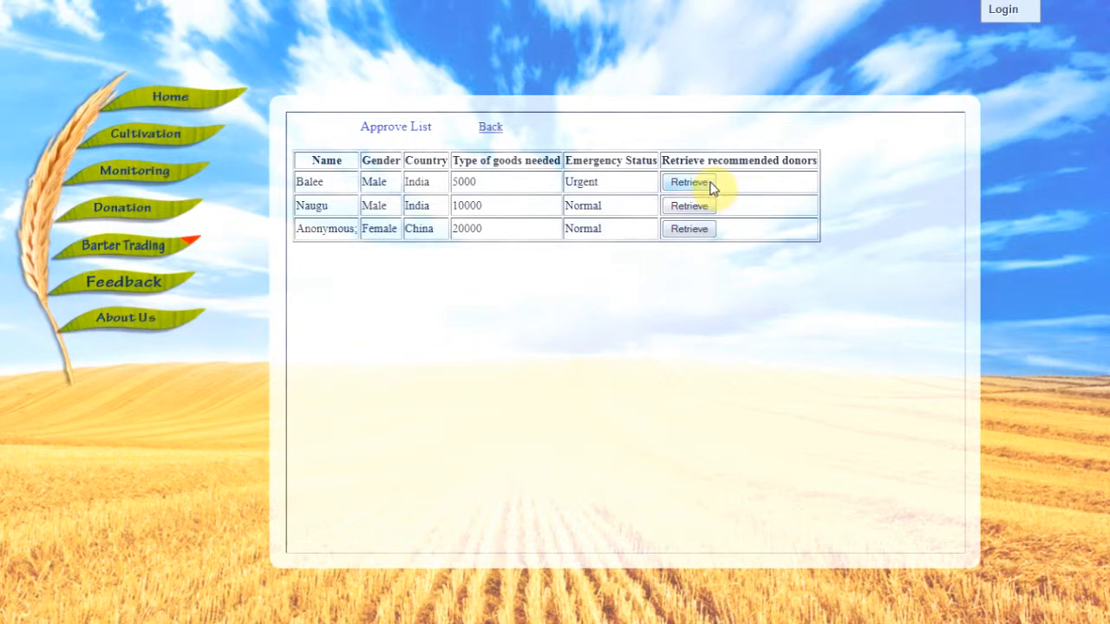
left_click(688, 182)
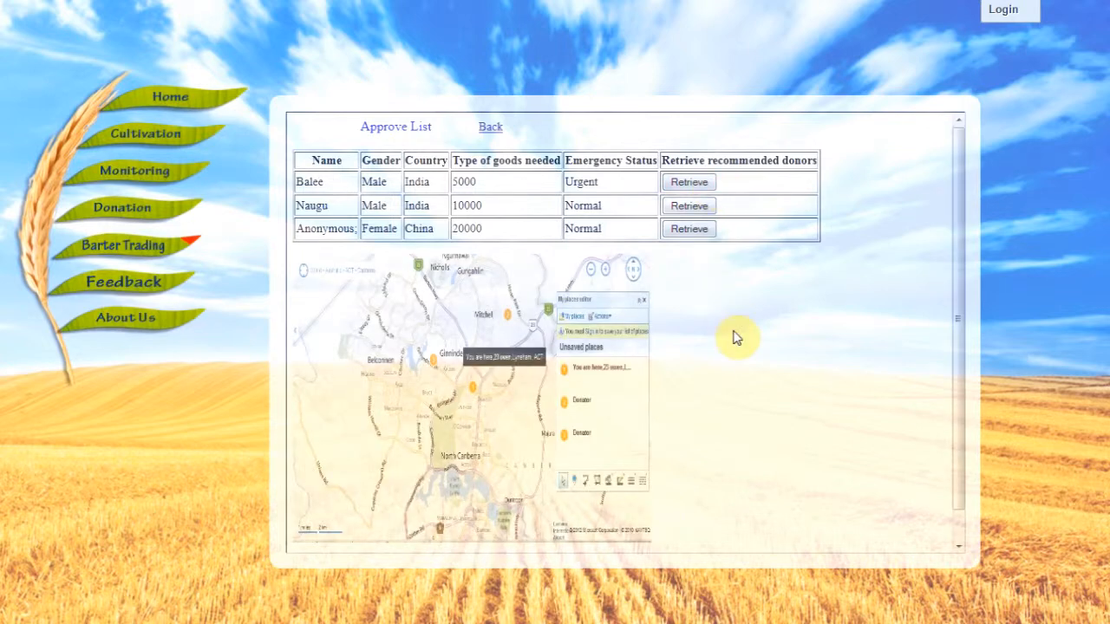
scroll("down", 3)
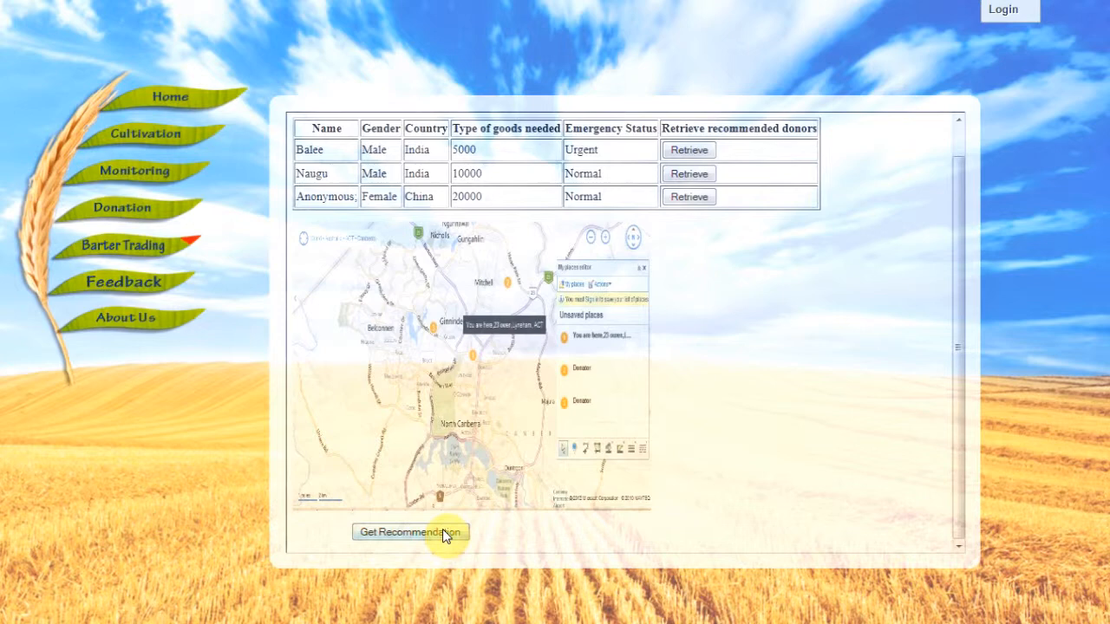
left_click(409, 530)
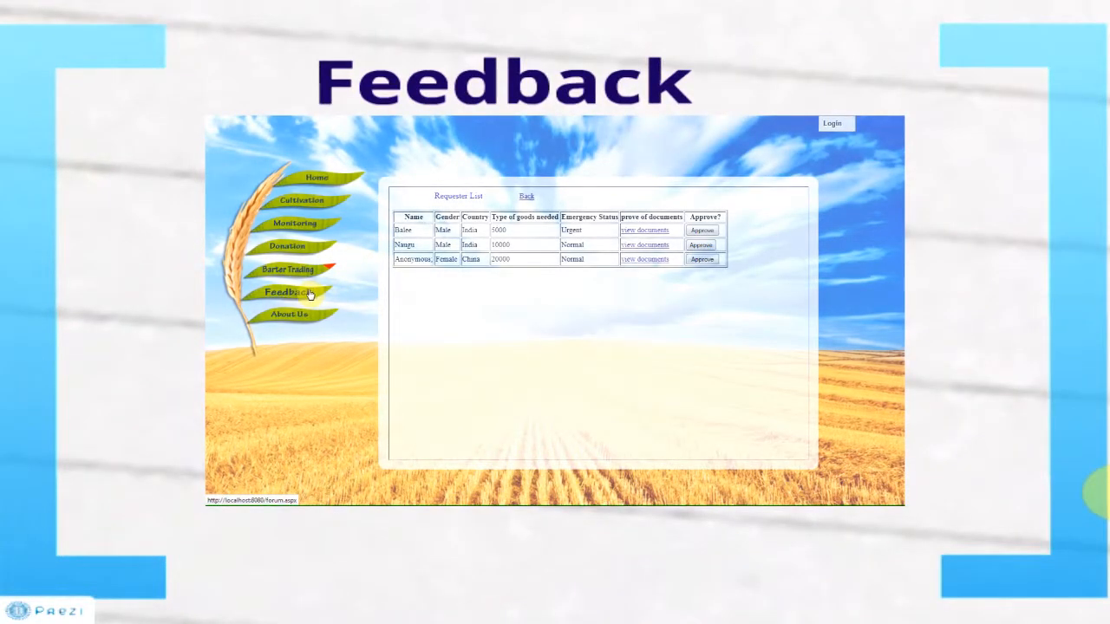
- View the feedback message page, then the About Us page describing the Project Grain Stream team
left_click(290, 293)
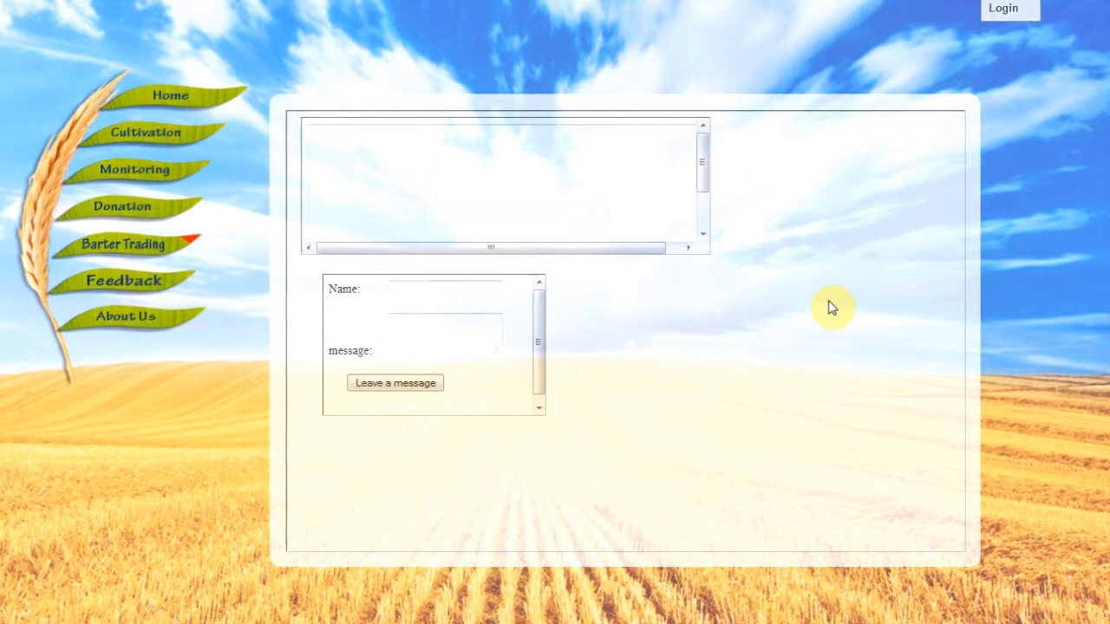
mouse_move(173, 333)
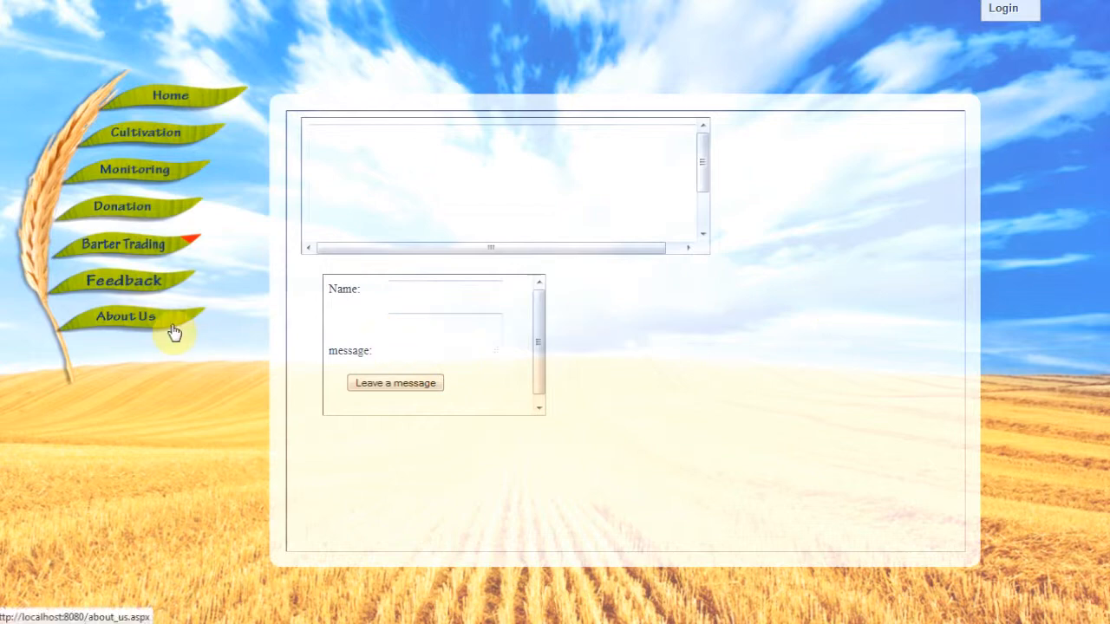
left_click(125, 316)
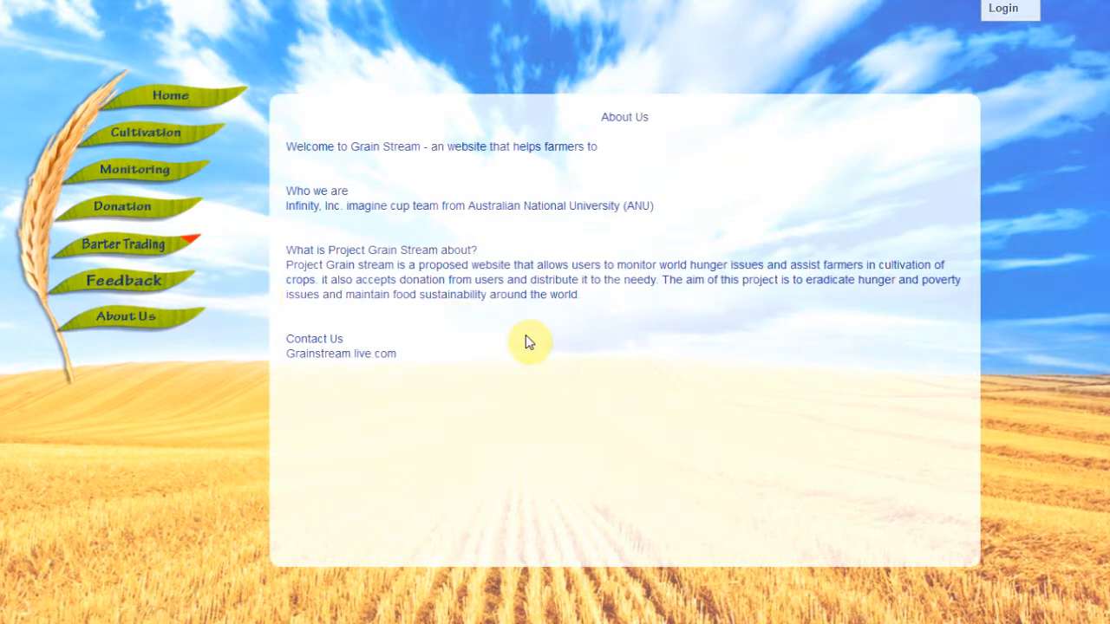